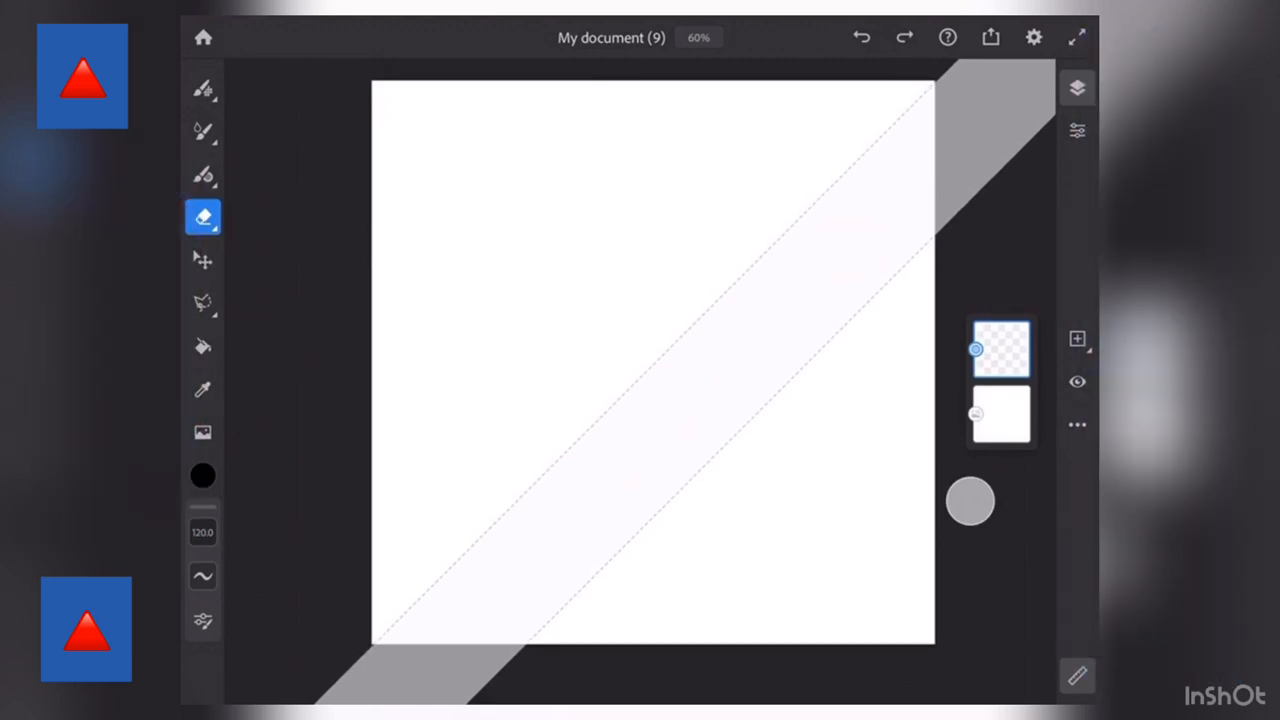
Switch to the brush and rule a black diagonal from the bottom-left to the top-right corner
left_click(204, 172)
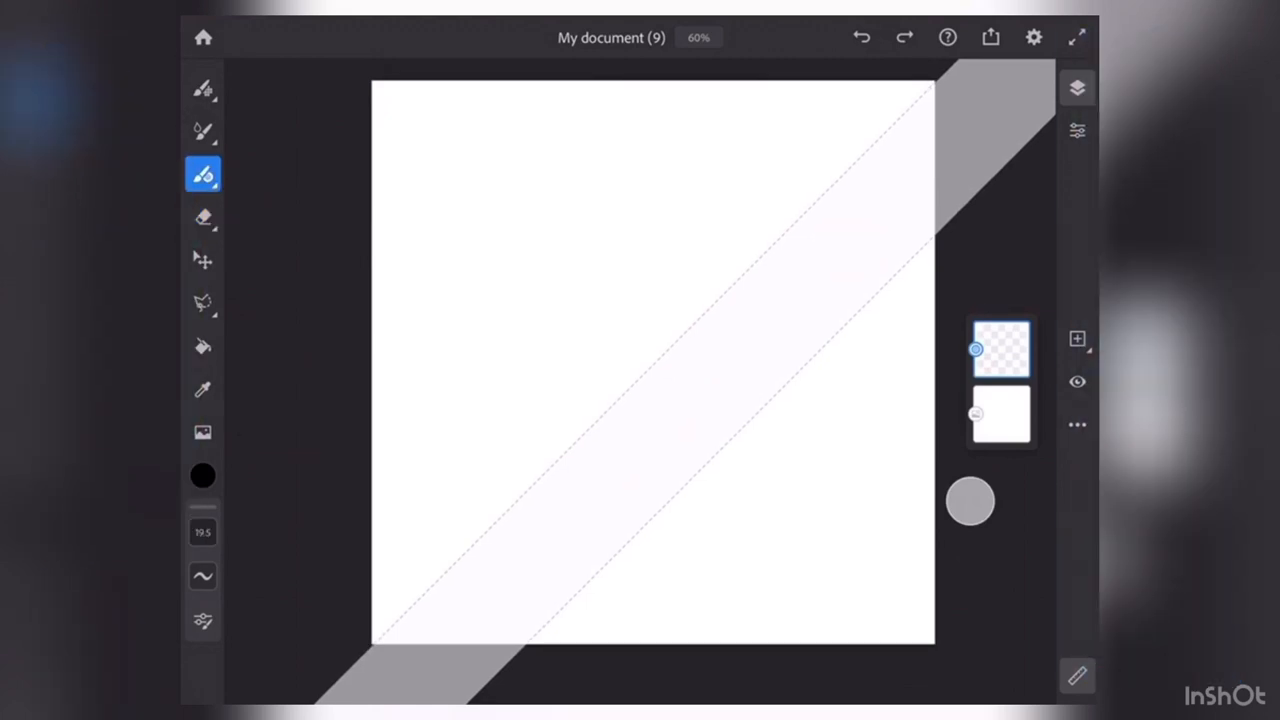
left_click_drag(620, 396, 930, 84)
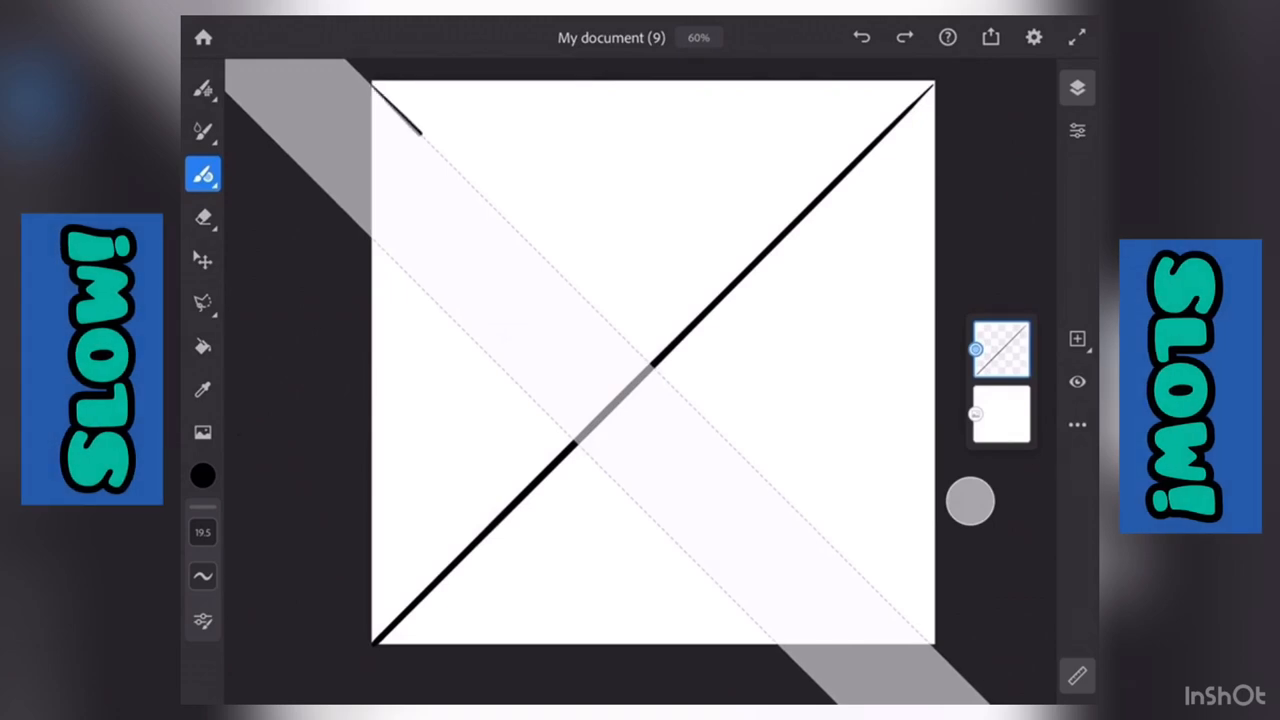
Rule the opposite diagonal from top-left to bottom-right in three strokes, forming the X
left_click_drag(400, 120, 544, 260)
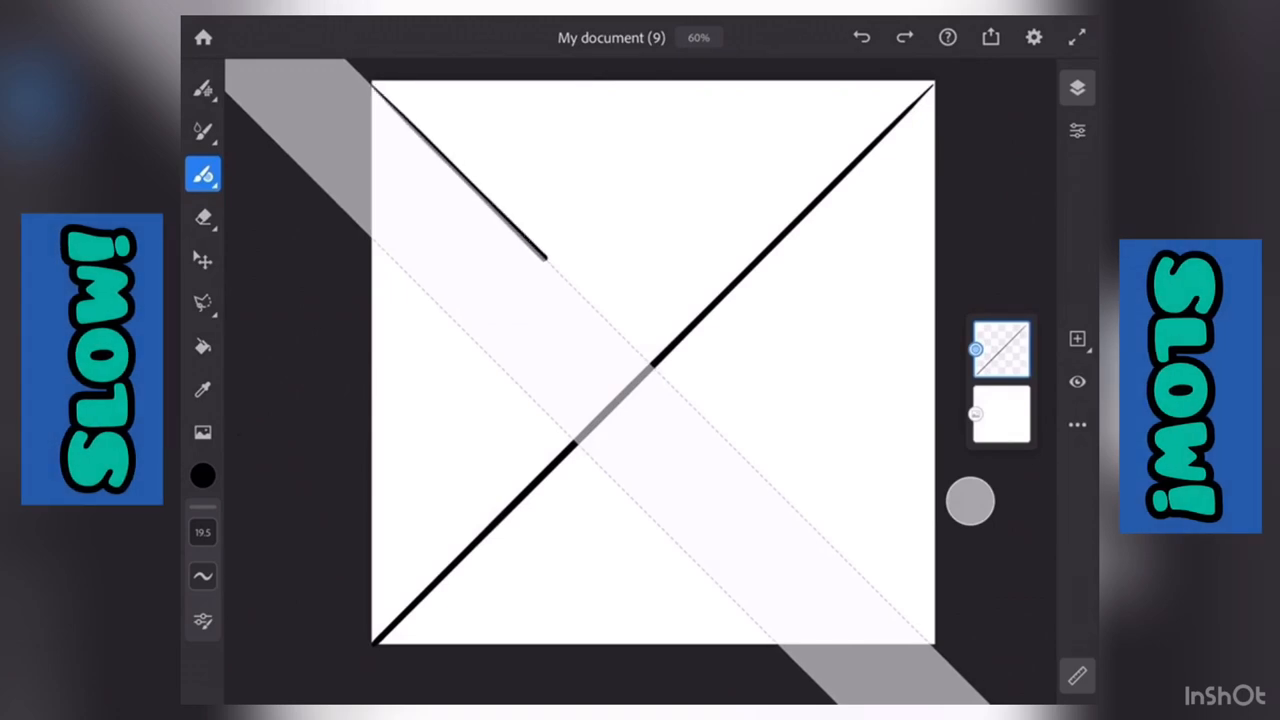
left_click_drag(540, 260, 676, 390)
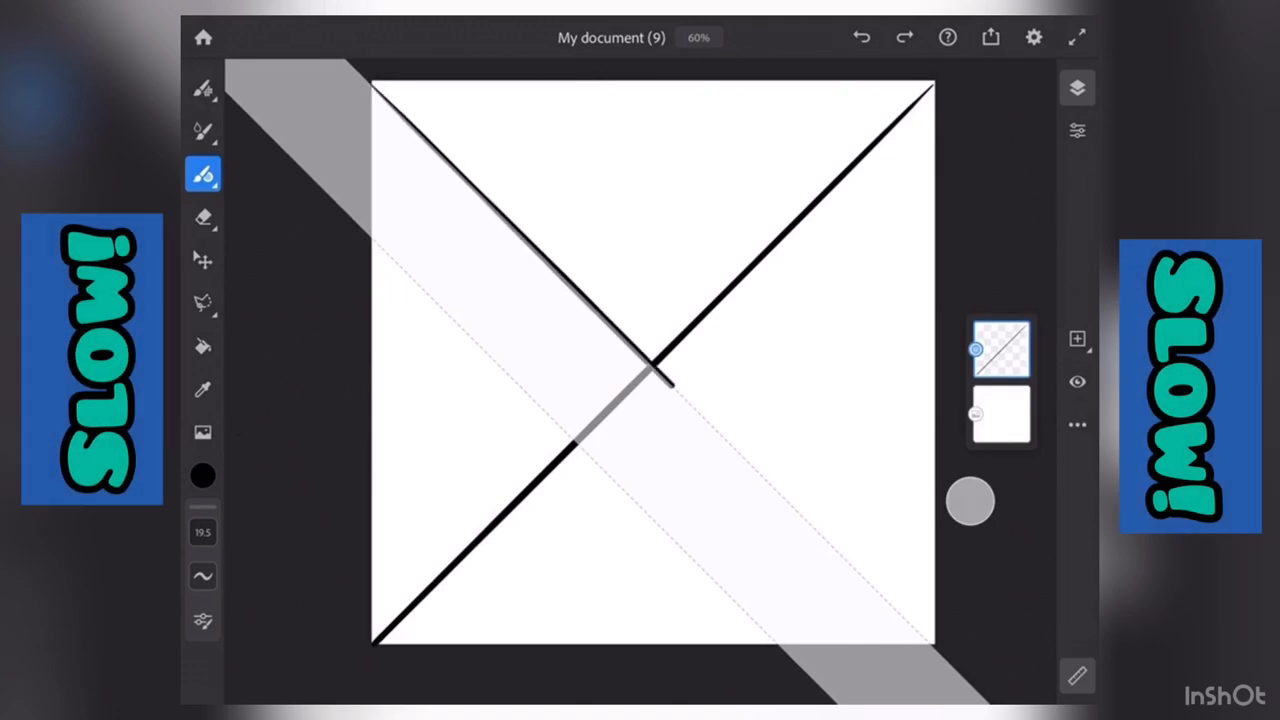
left_click_drag(656, 380, 876, 584)
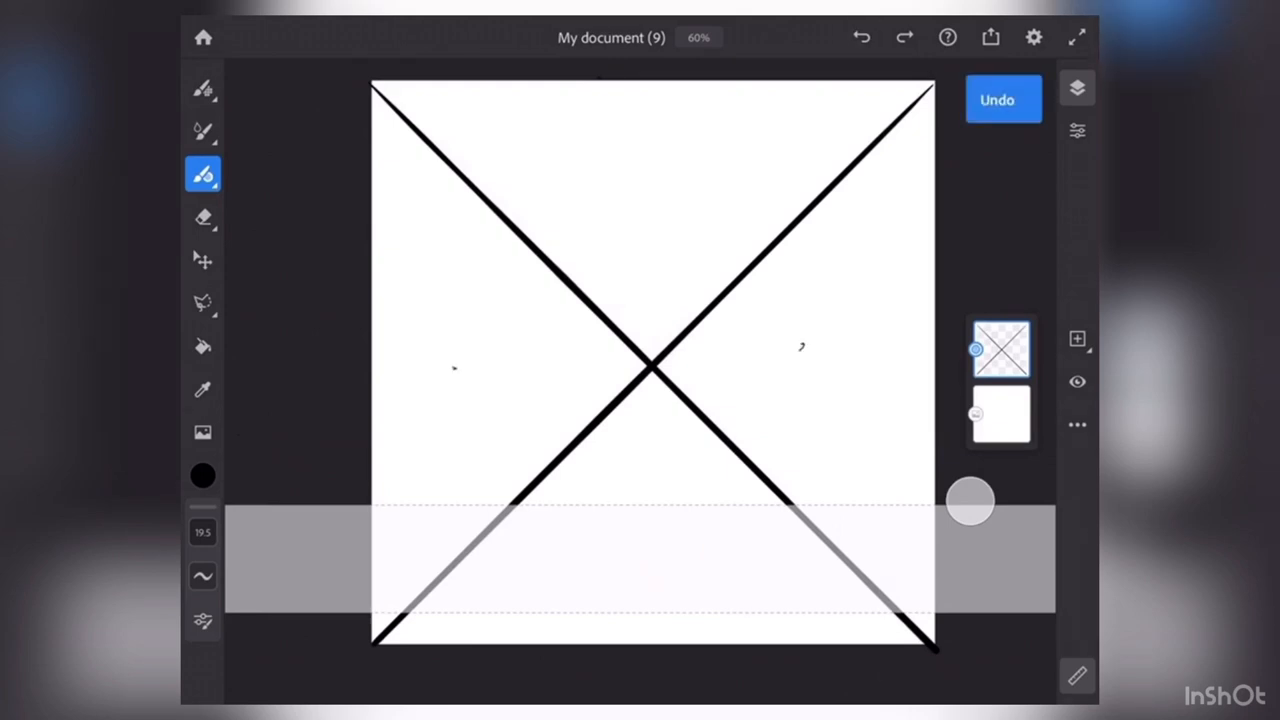
Undo the speckled second diagonal and redraw it cleanly along the ruler
left_click(1004, 100)
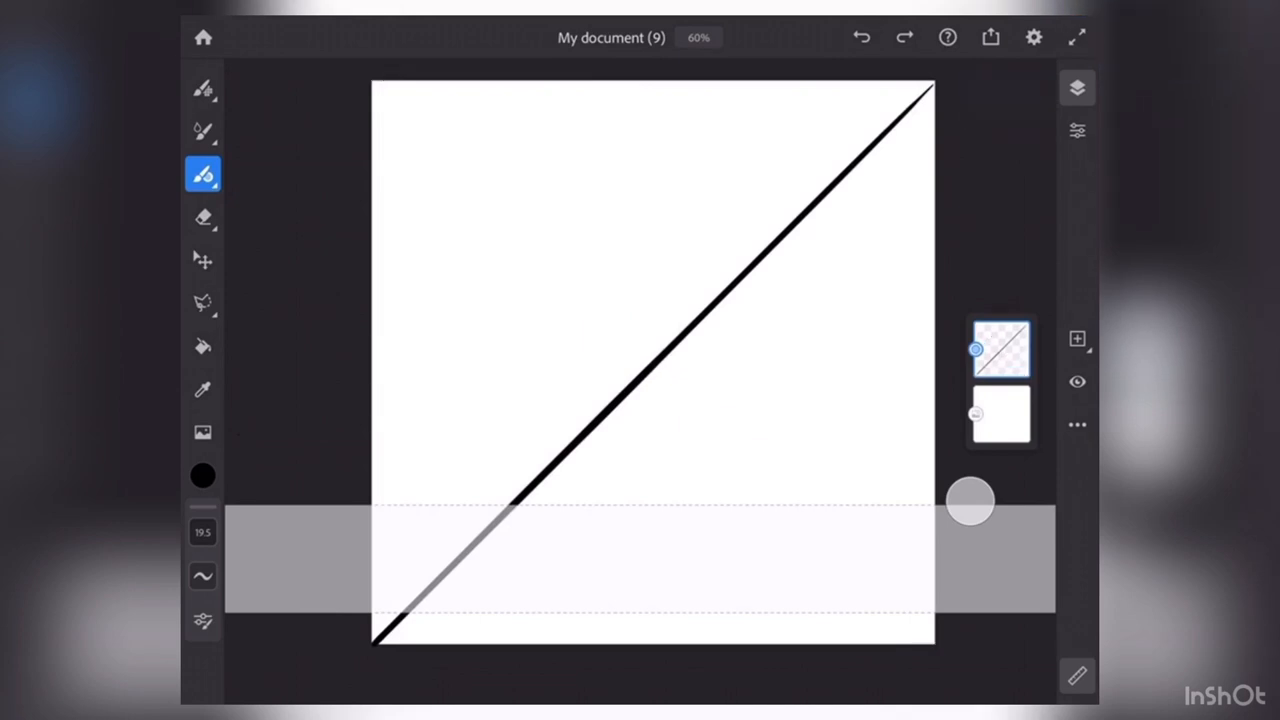
left_click_drag(930, 88, 376, 656)
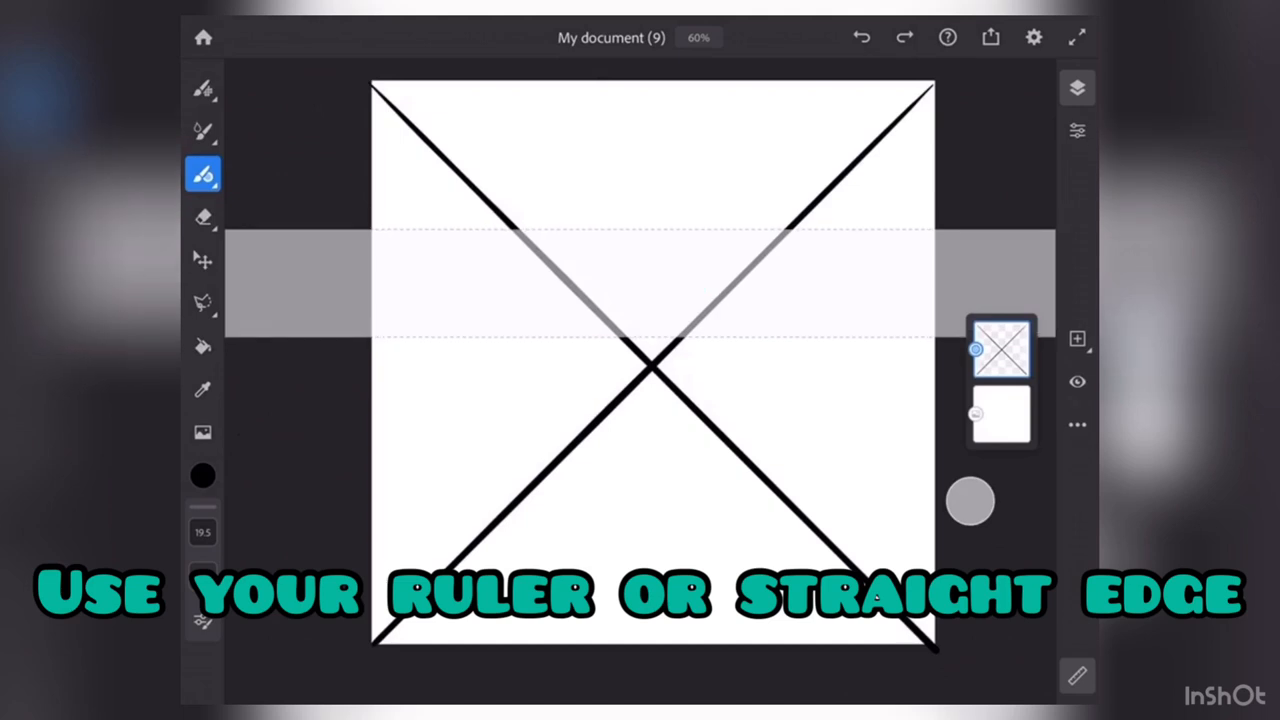
Rule two horizontal lines in the left triangle and a line radiating from the X centre
left_click_drag(376, 230, 510, 230)
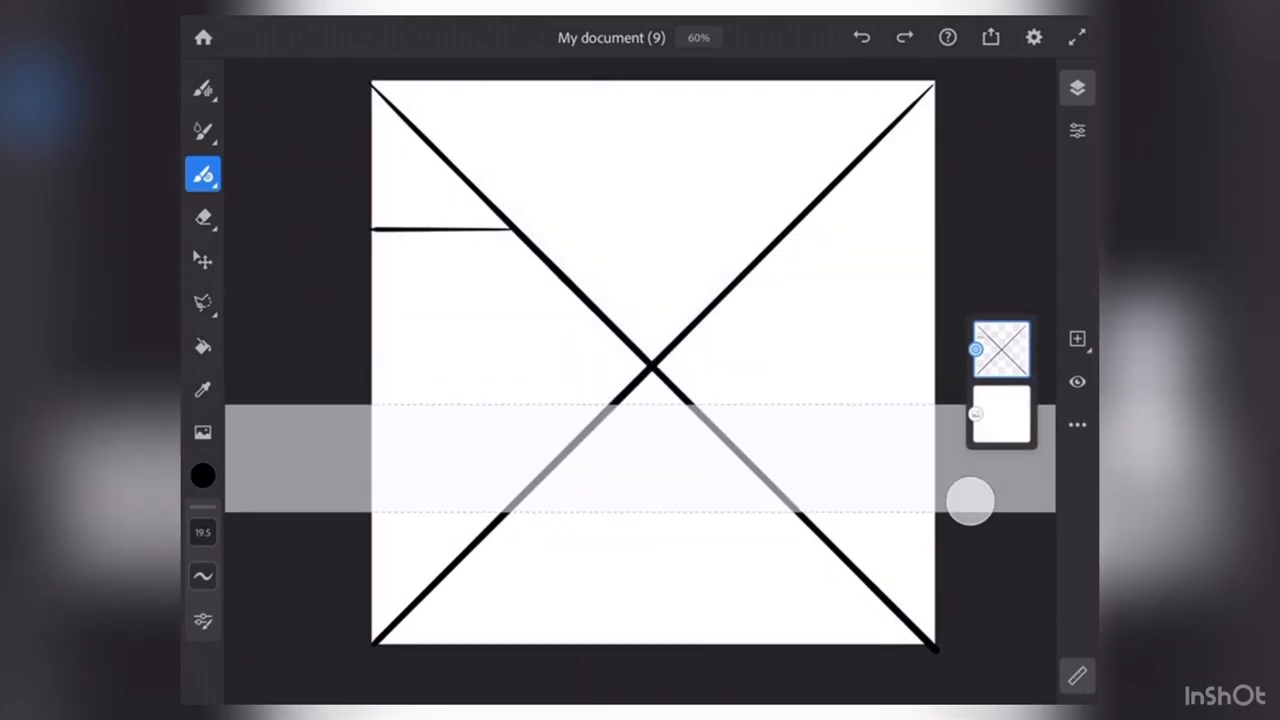
left_click_drag(372, 512, 500, 512)
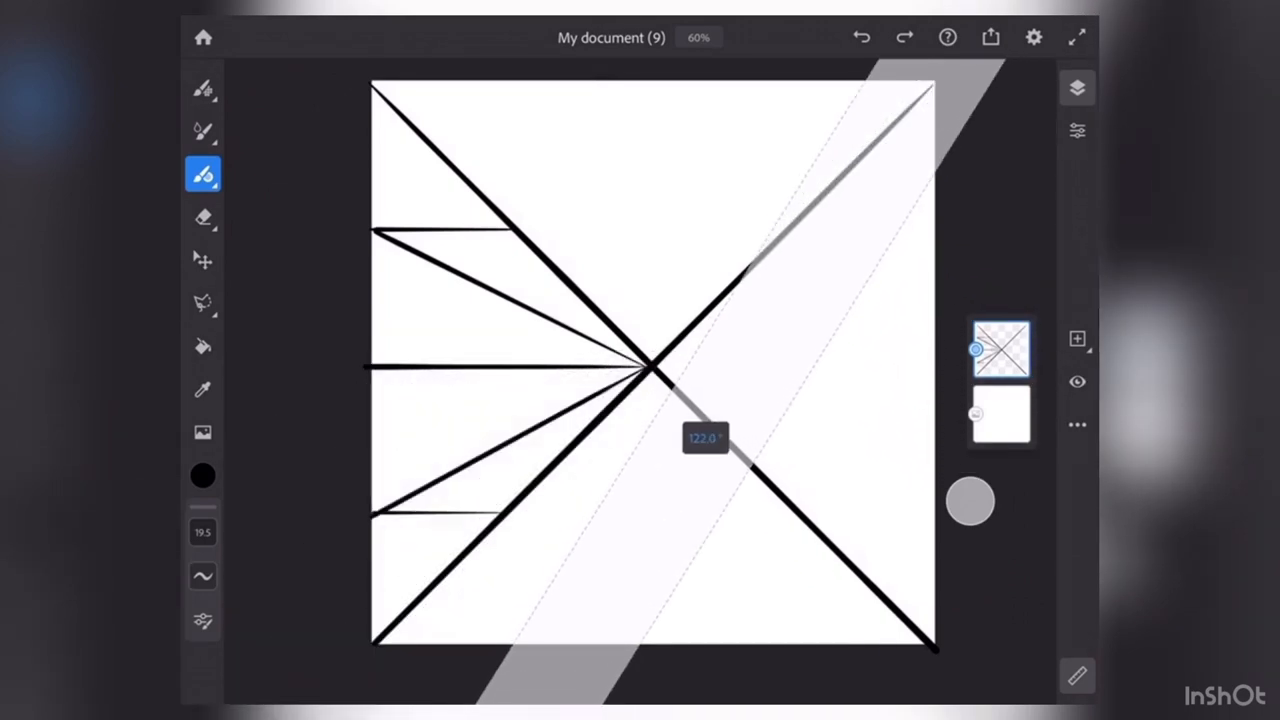
left_click_drag(704, 438, 776, 516)
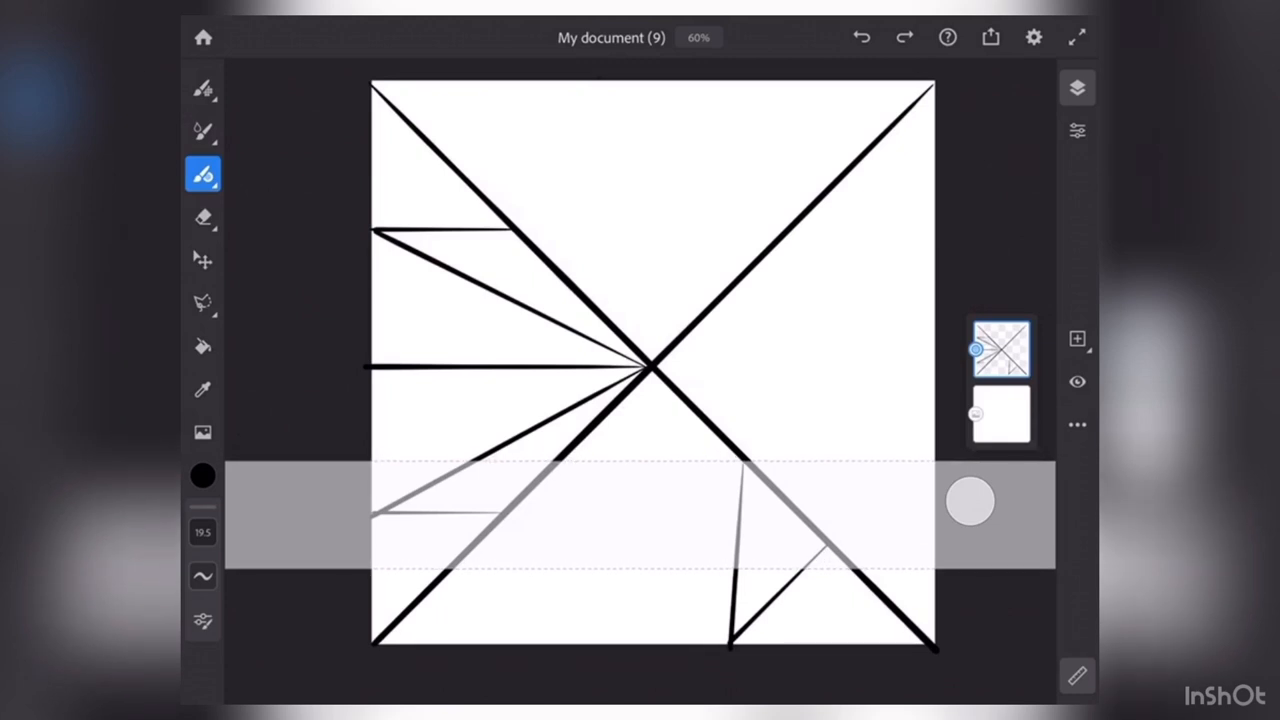
Rule a horizontal line across the bottom triangle of the X
left_click_drag(576, 462, 740, 462)
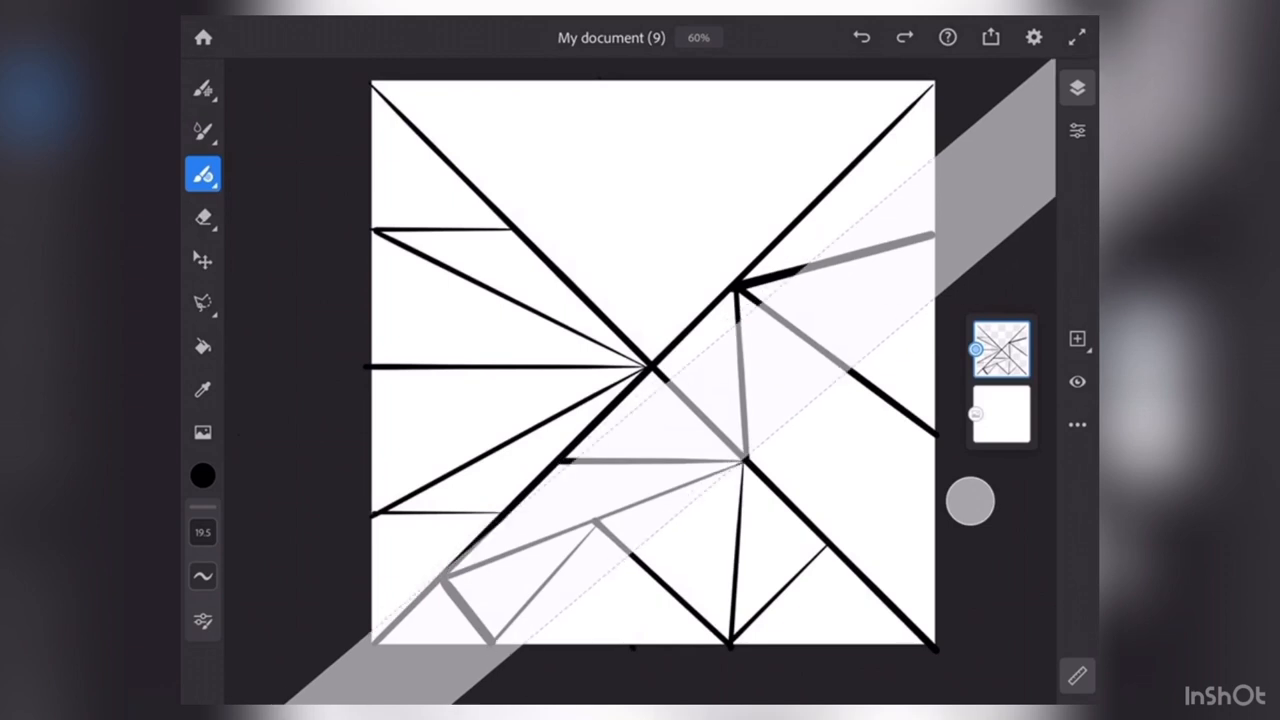
Rule a diagonal across the right section and a short line near the top-right corner
left_click_drag(736, 464, 856, 364)
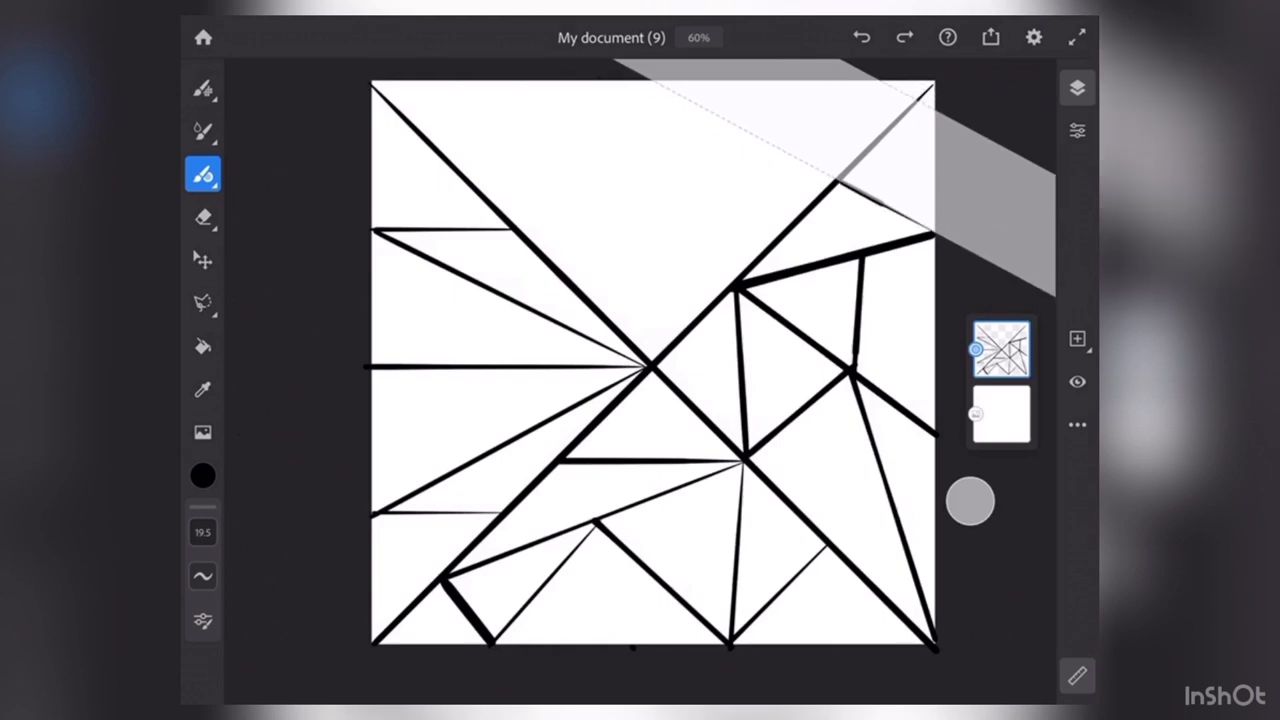
left_click_drag(830, 184, 940, 236)
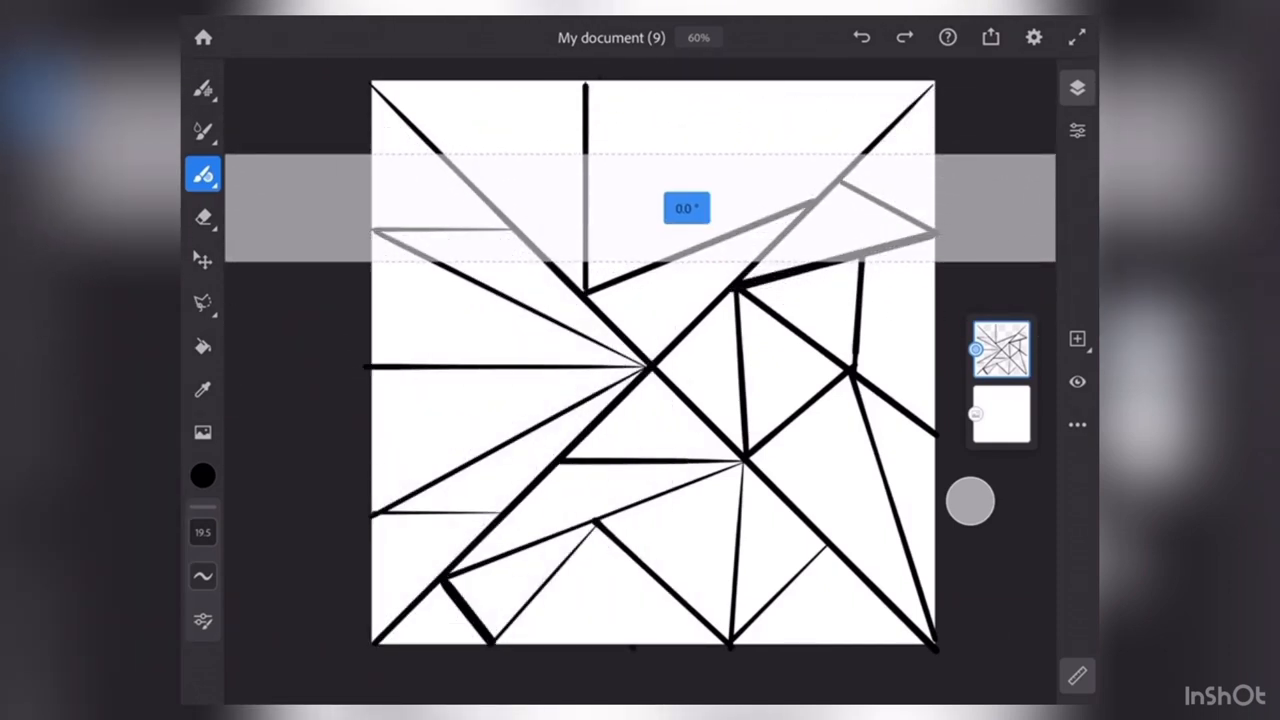
Rule a horizontal line in the top triangle and a slanted line toward the top-right corner
left_click_drag(476, 152, 570, 152)
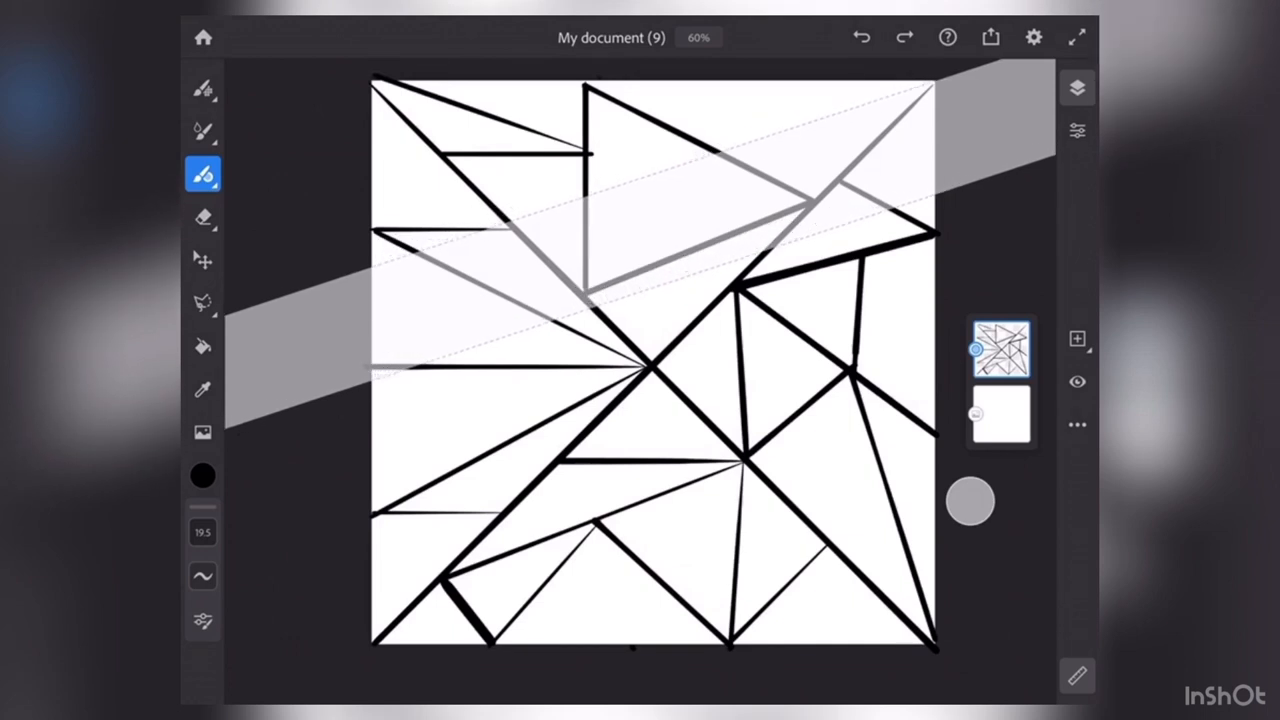
left_click_drag(710, 156, 936, 80)
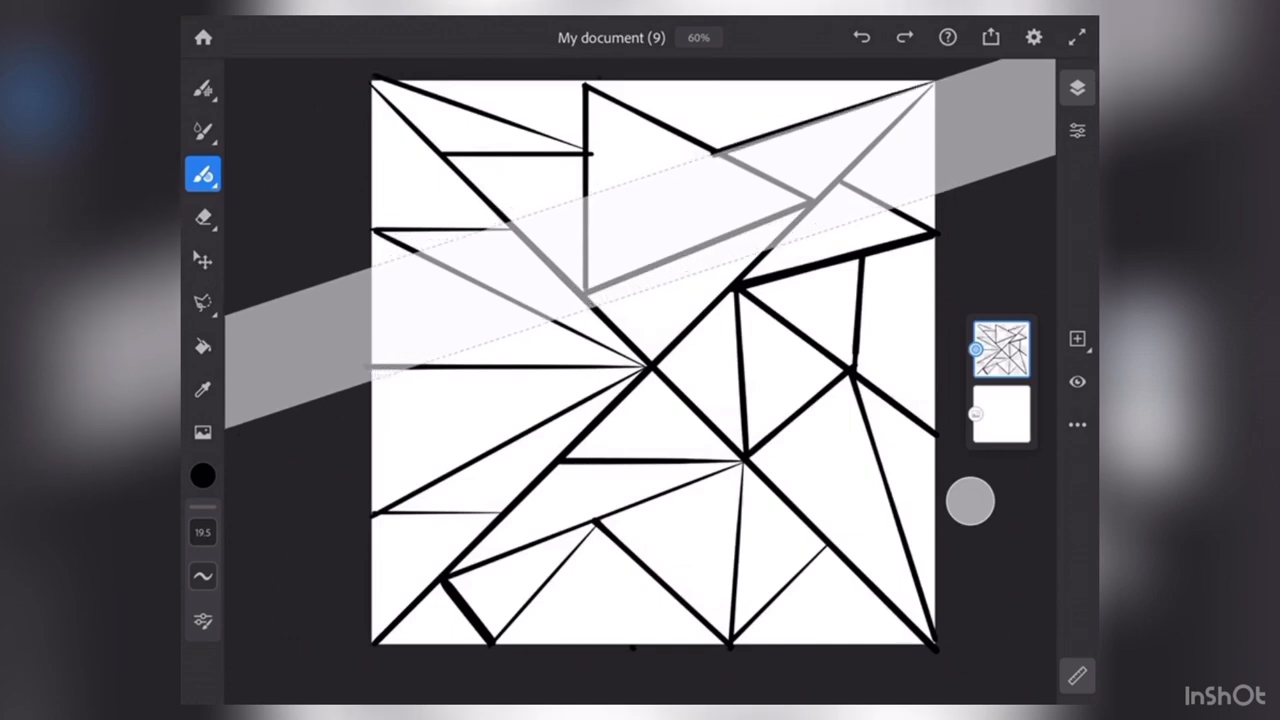